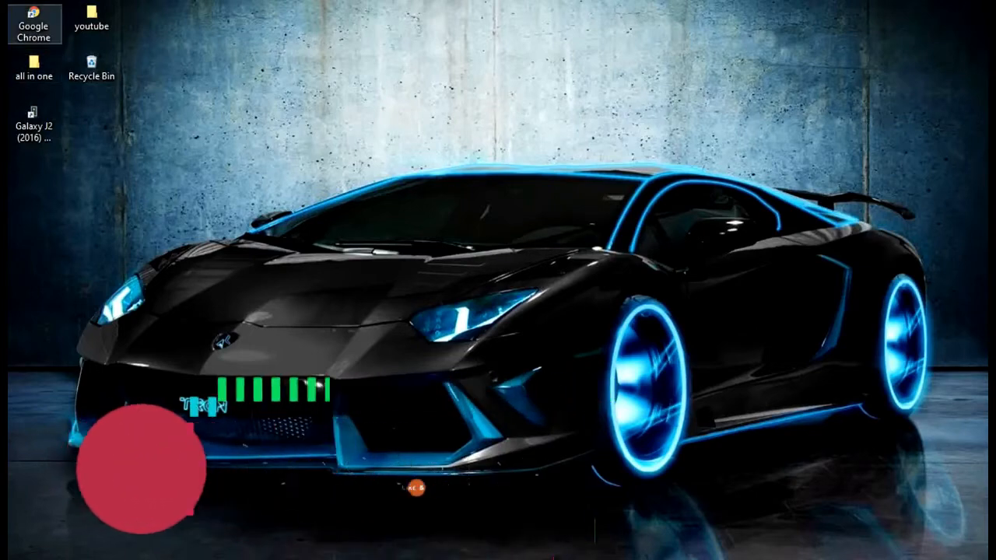
# Launch Google Chrome from its desktop shortcut
pyautogui.doubleClick(34, 26)
pyautogui.write('download wondershareflimo')
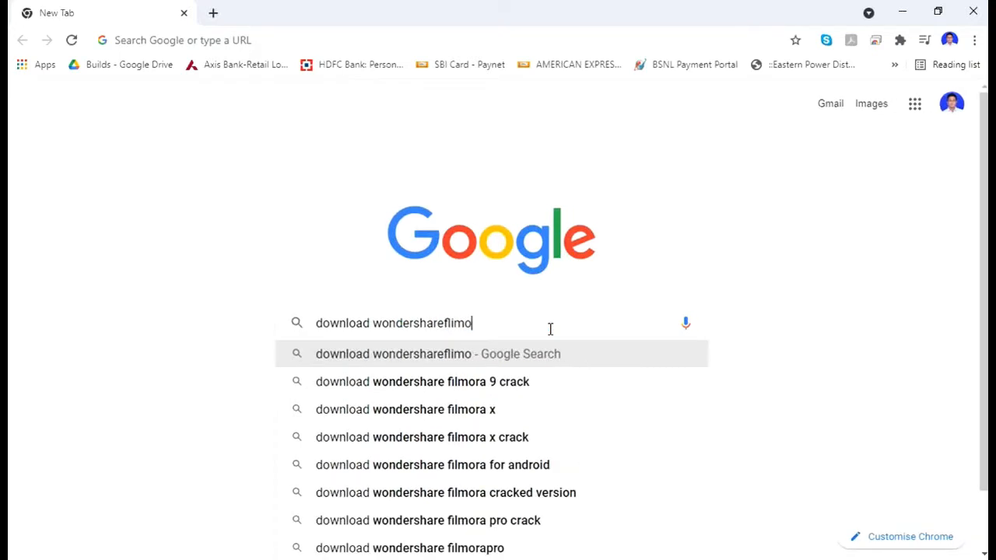
# Search 'wondershare filmora x download get into pc' and open the top Get Into PC result
pyautogui.write('ra x')
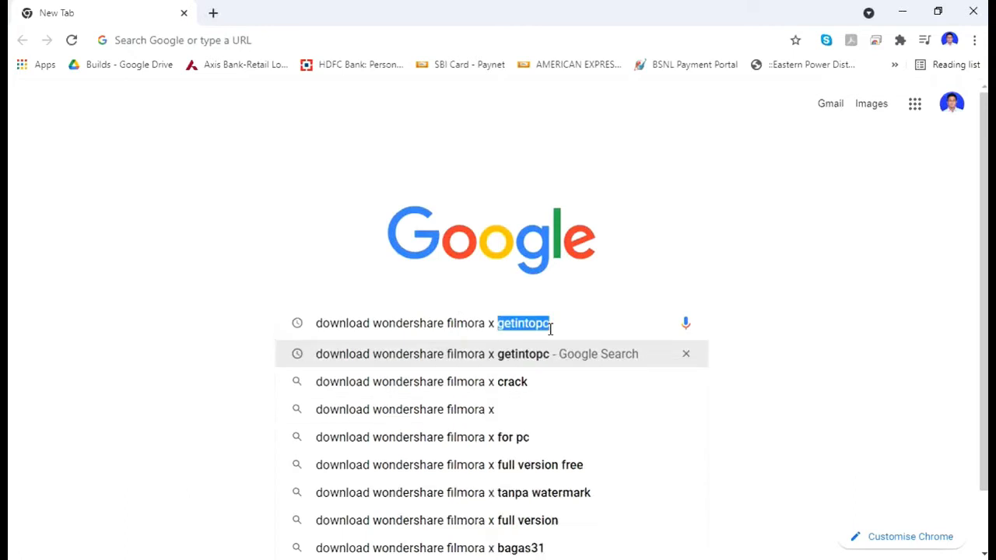
pyautogui.write('into')
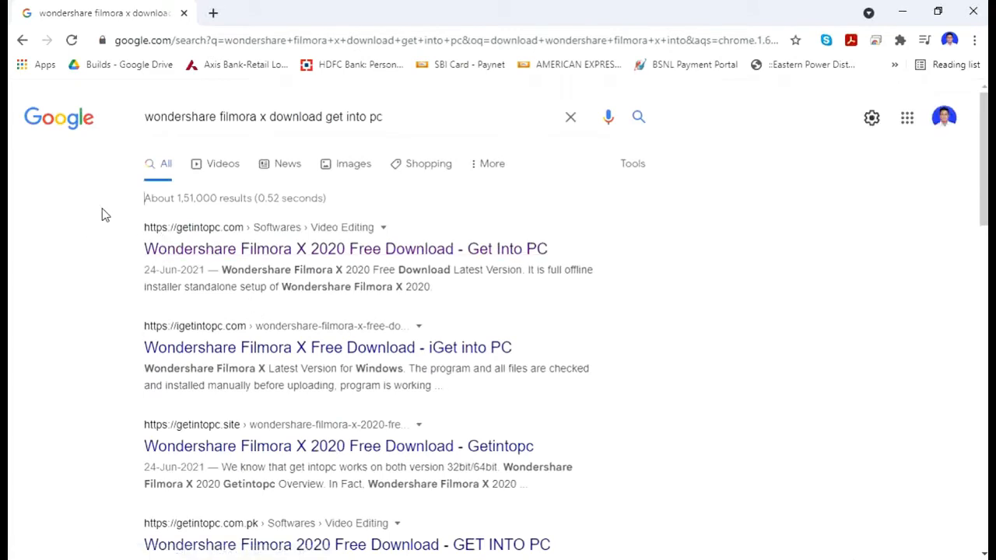
pyautogui.moveTo(526, 233)
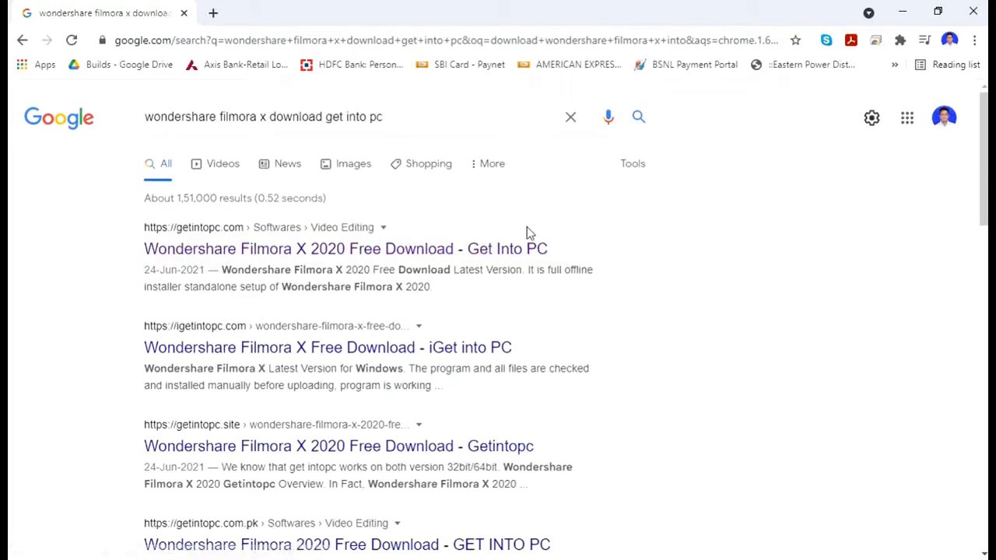
pyautogui.click(346, 249)
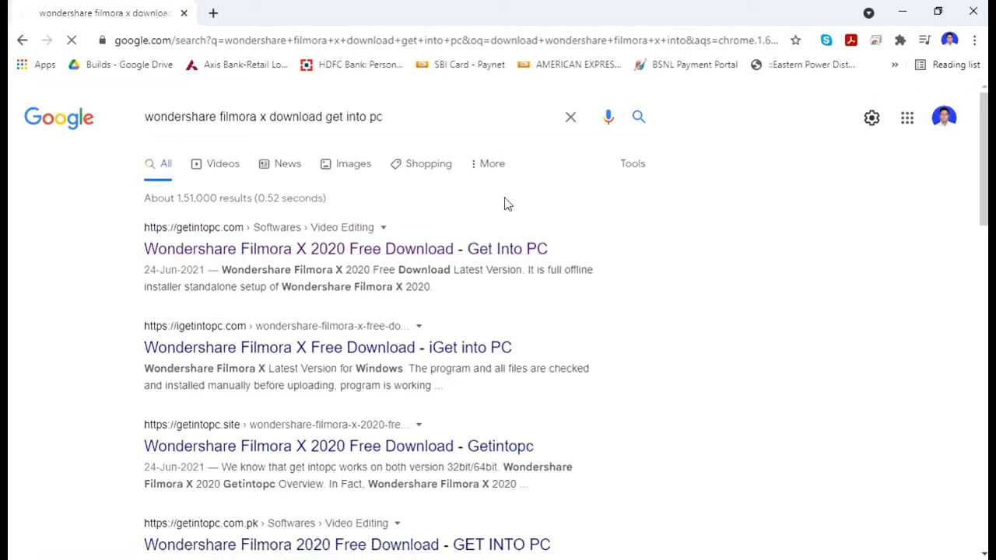
# Request the Filmora X 2020 64-bit download and switch to the Wait For Resource tab
pyautogui.click(346, 249)
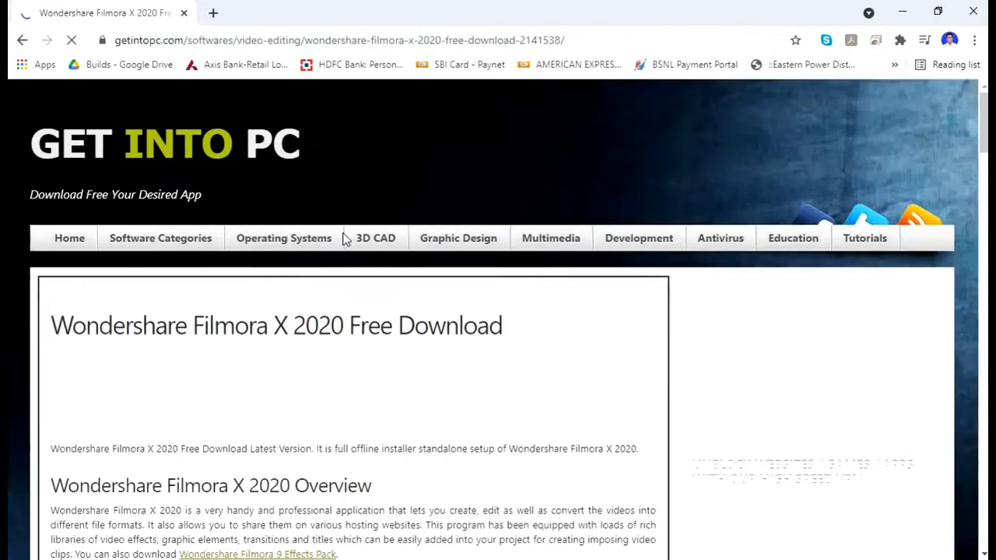
pyautogui.scroll(-3)
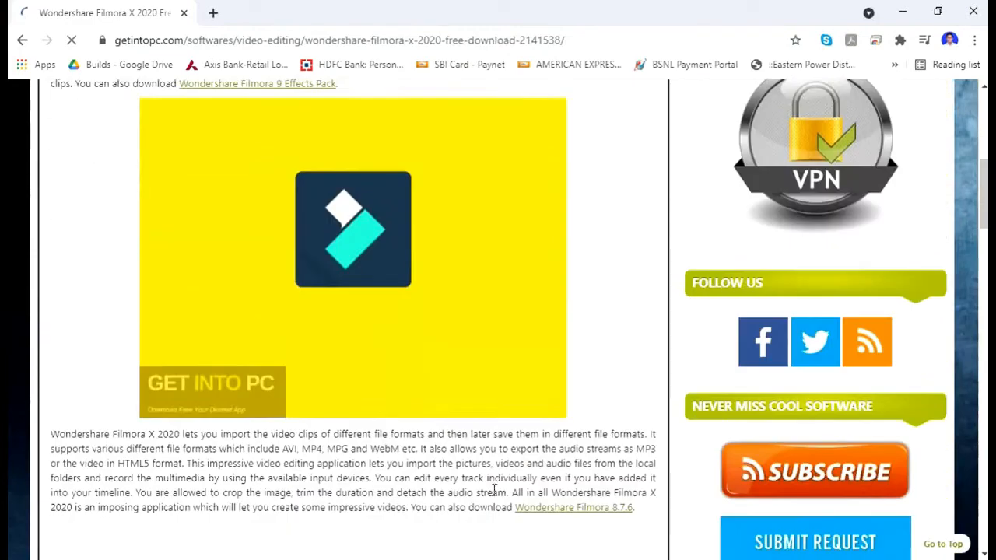
pyautogui.scroll(-3)
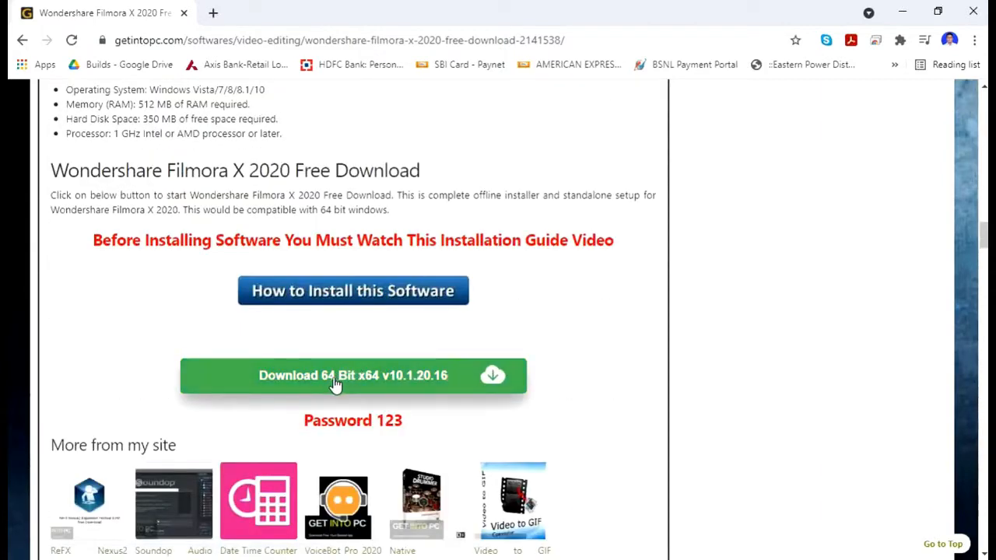
pyautogui.click(353, 375)
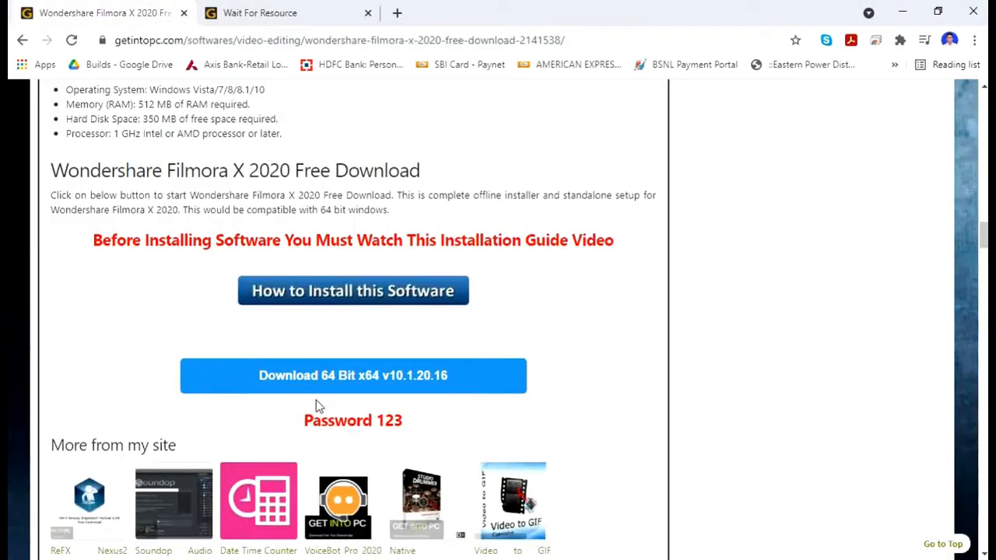
pyautogui.click(352, 375)
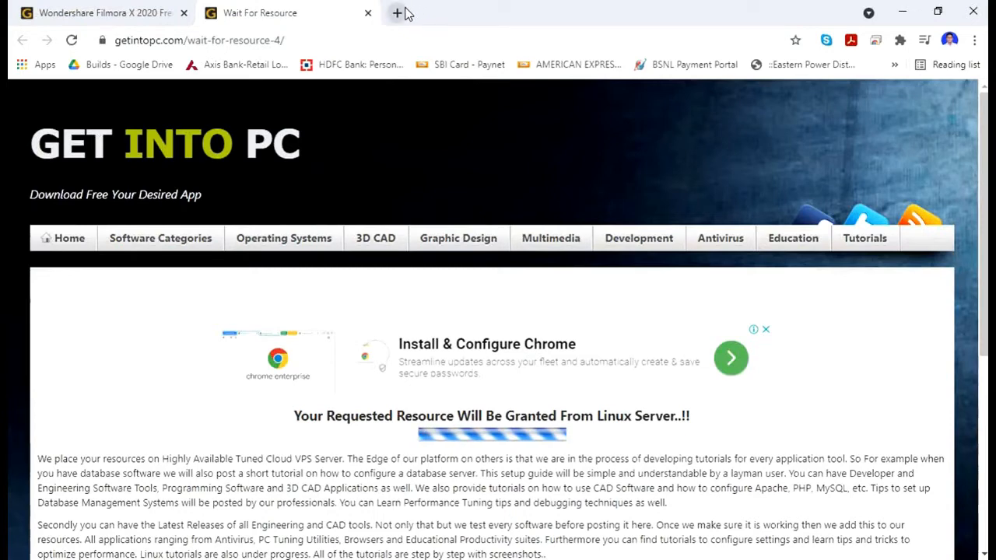
# Search WinRAR 64-bit in a new tab, visit the win-rar.com download page, then close it
pyautogui.click(397, 12)
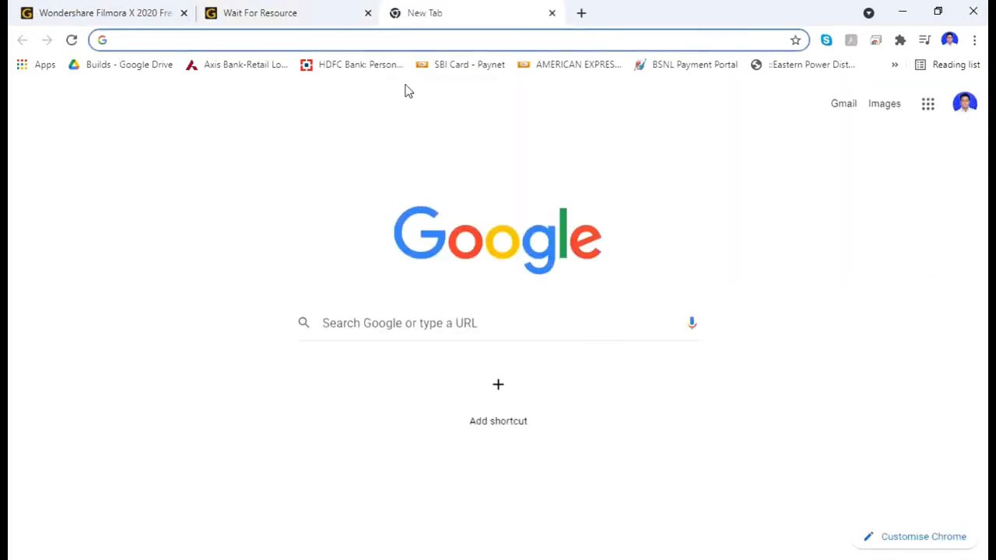
pyautogui.write('whatsapp.com/download')
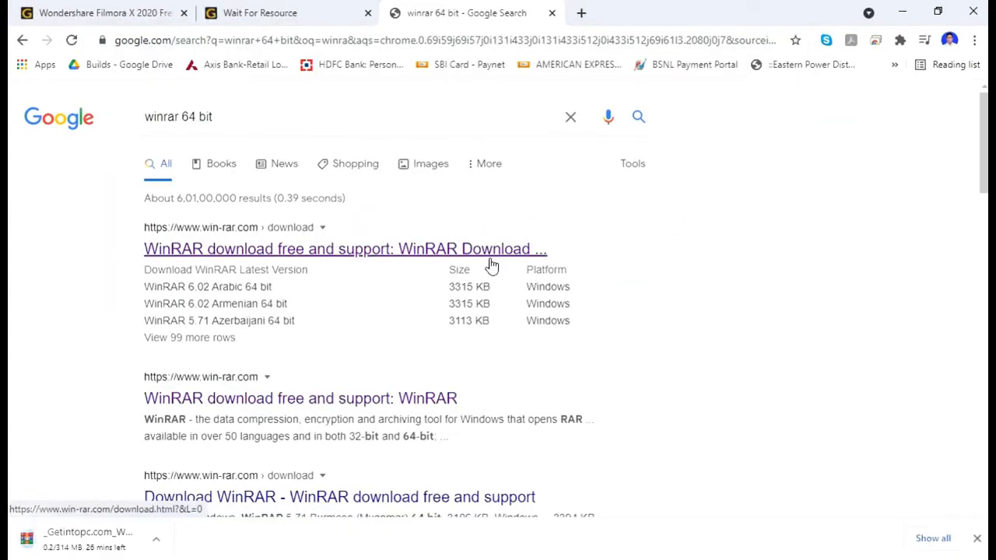
pyautogui.click(345, 249)
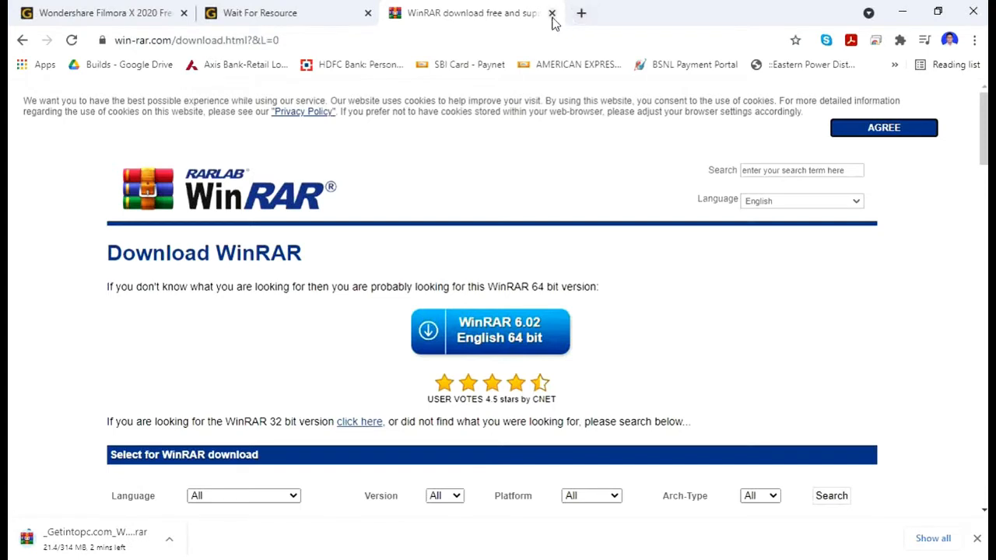
pyautogui.click(552, 13)
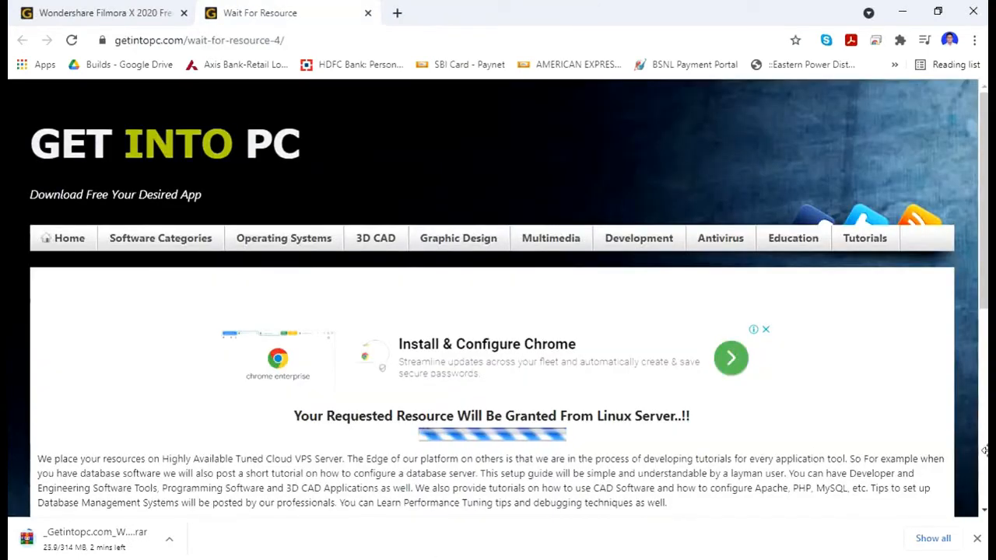
# Show the partial Filmora download in Downloads and dismiss the File In Use warning
pyautogui.click(170, 537)
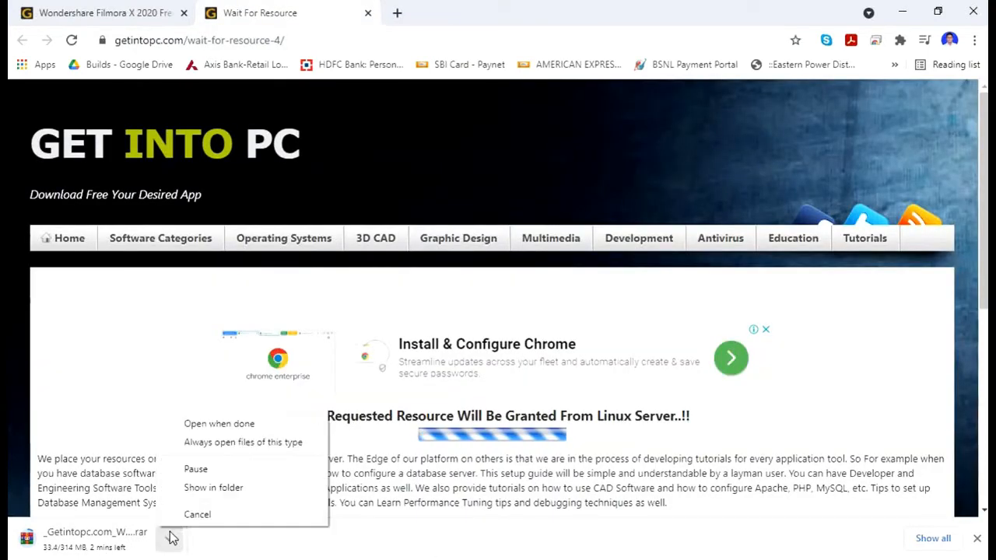
pyautogui.click(213, 487)
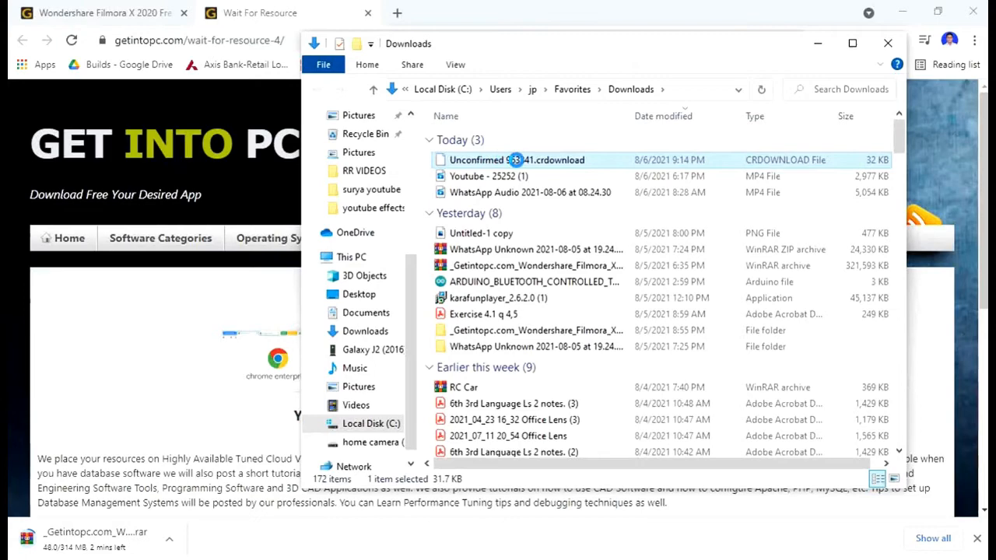
pyautogui.rightClick(516, 160)
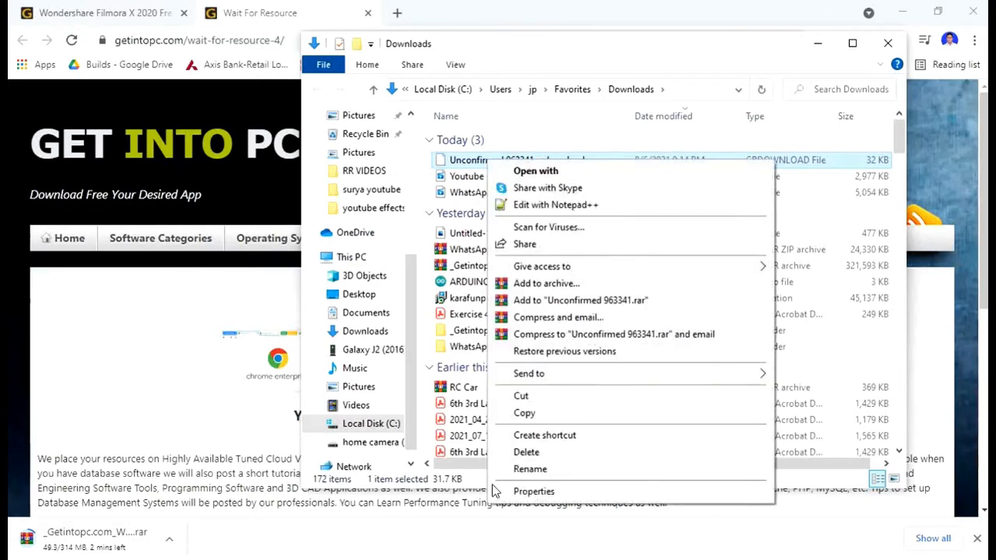
pyautogui.click(526, 452)
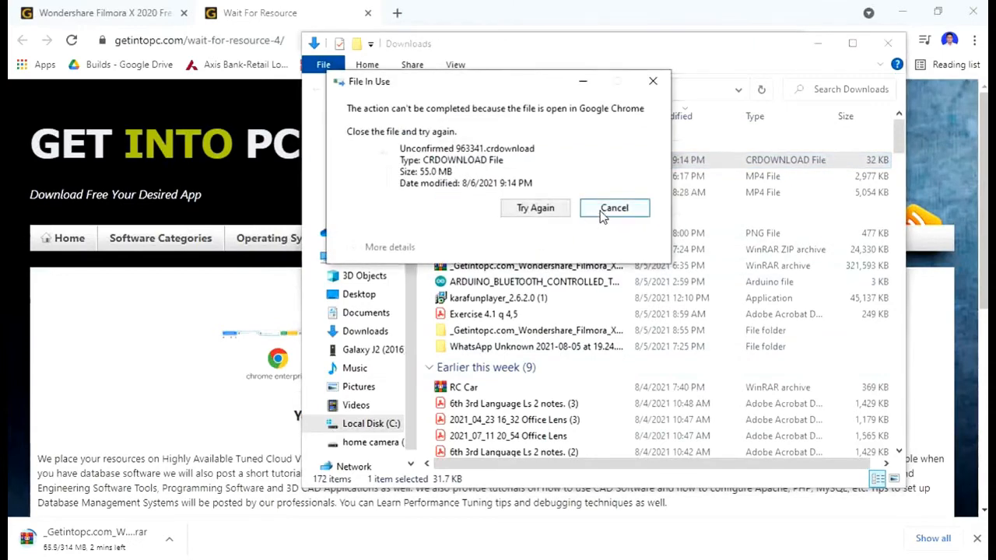
pyautogui.click(614, 208)
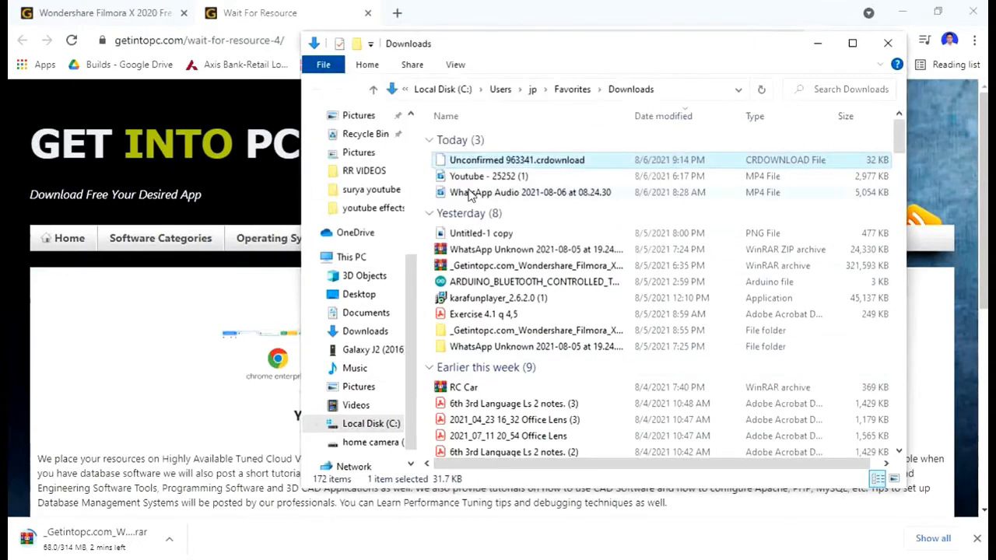
# Pause Chrome's Filmora download and select the earlier Filmora WinRAR archive
pyautogui.click(169, 539)
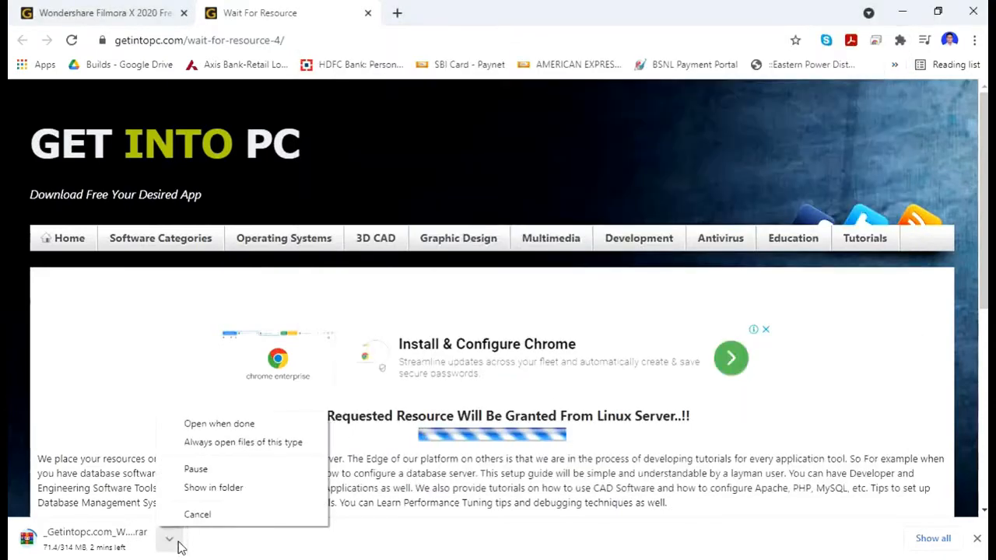
pyautogui.click(196, 469)
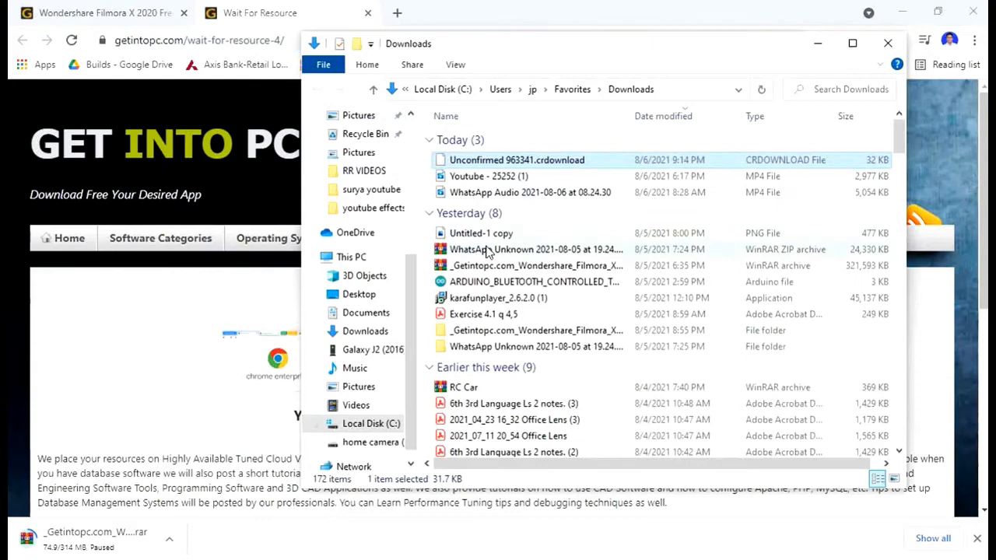
pyautogui.click(537, 266)
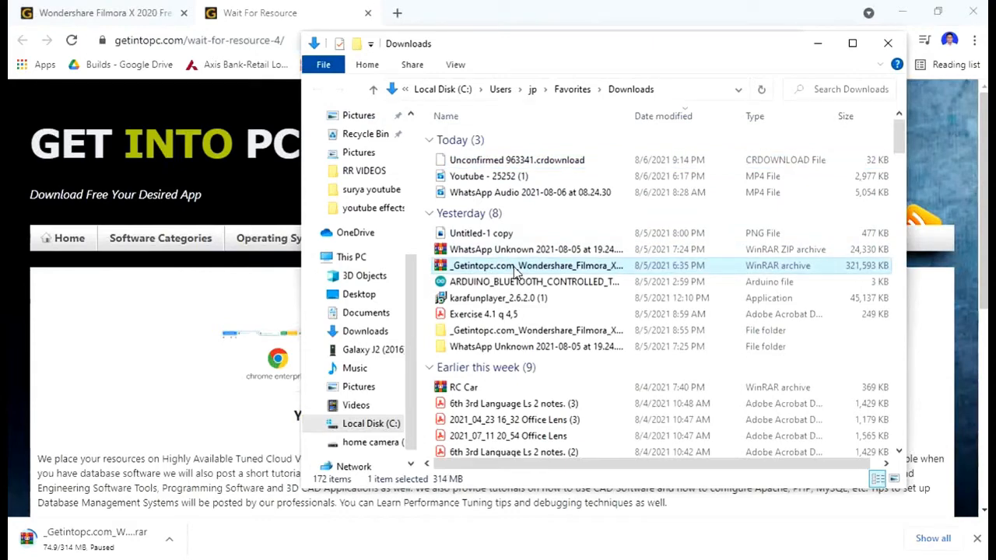
# Extract the Filmora archive with its password, replacing the readme, installer and password files
pyautogui.rightClick(537, 266)
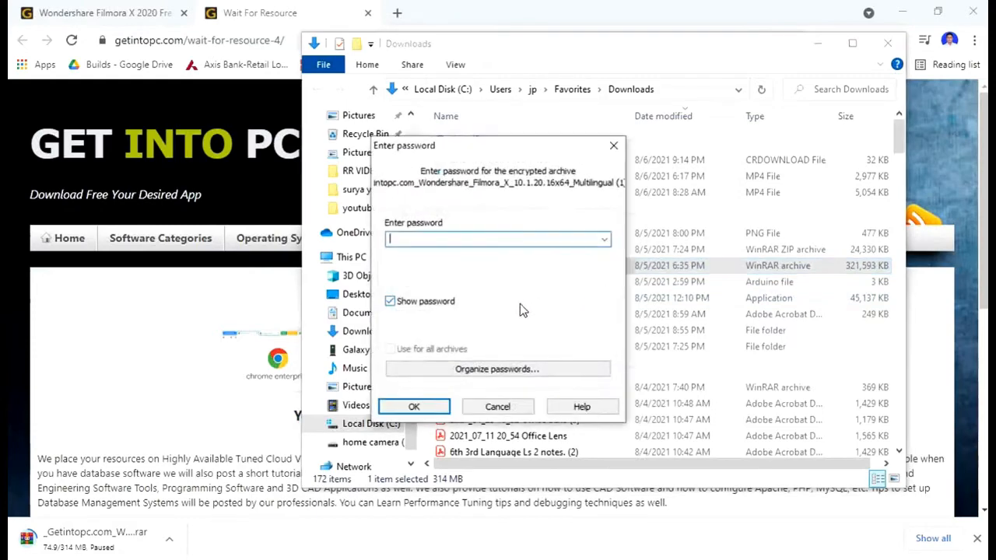
pyautogui.write('12')
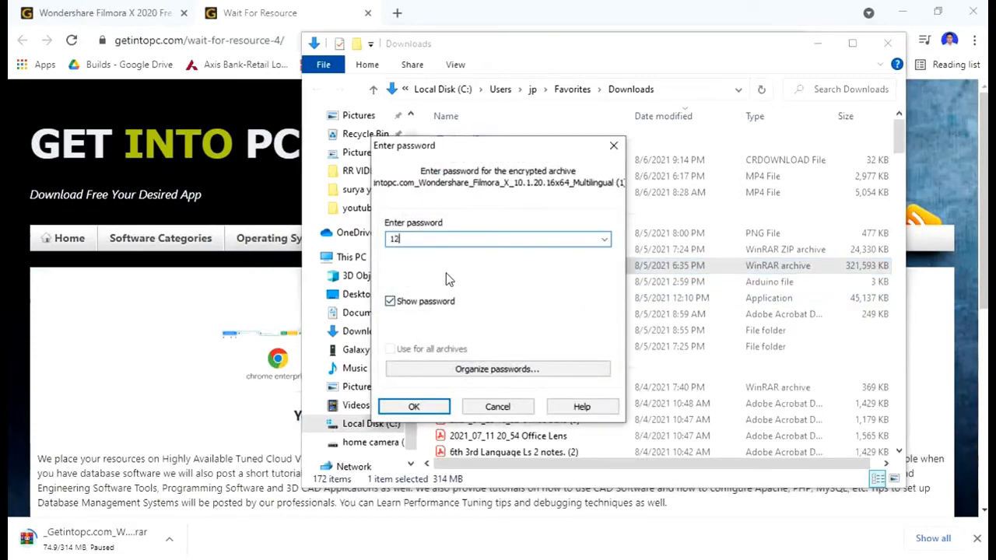
pyautogui.click(413, 406)
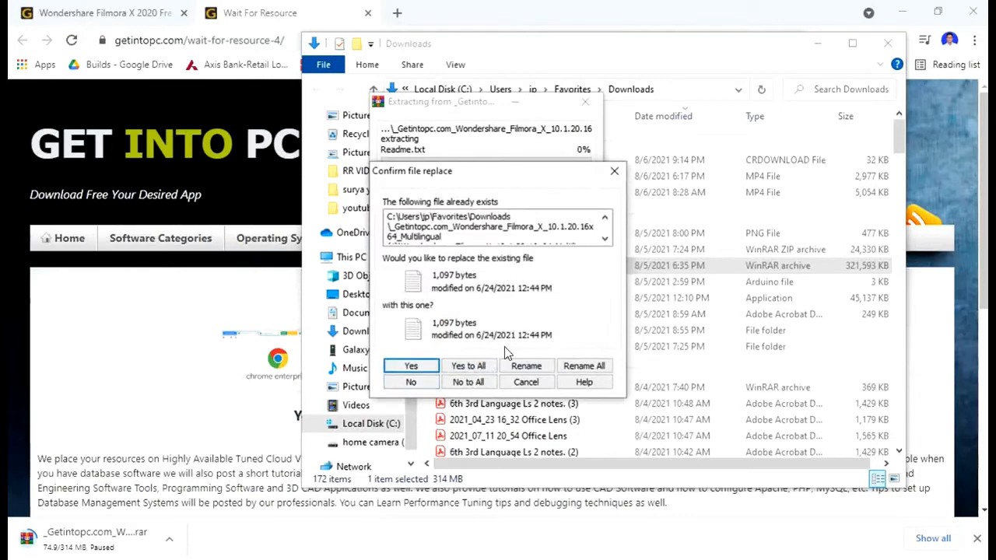
pyautogui.click(411, 366)
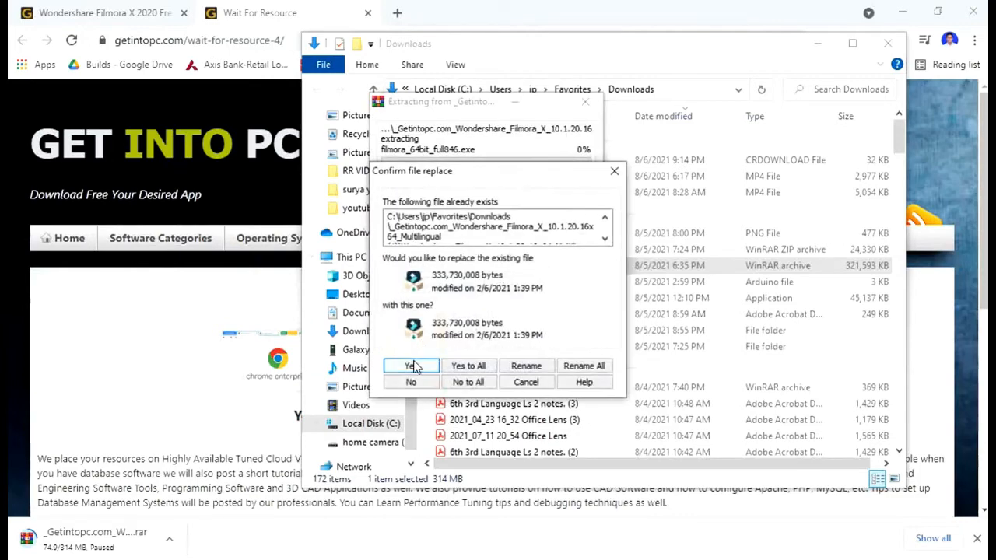
pyautogui.click(411, 366)
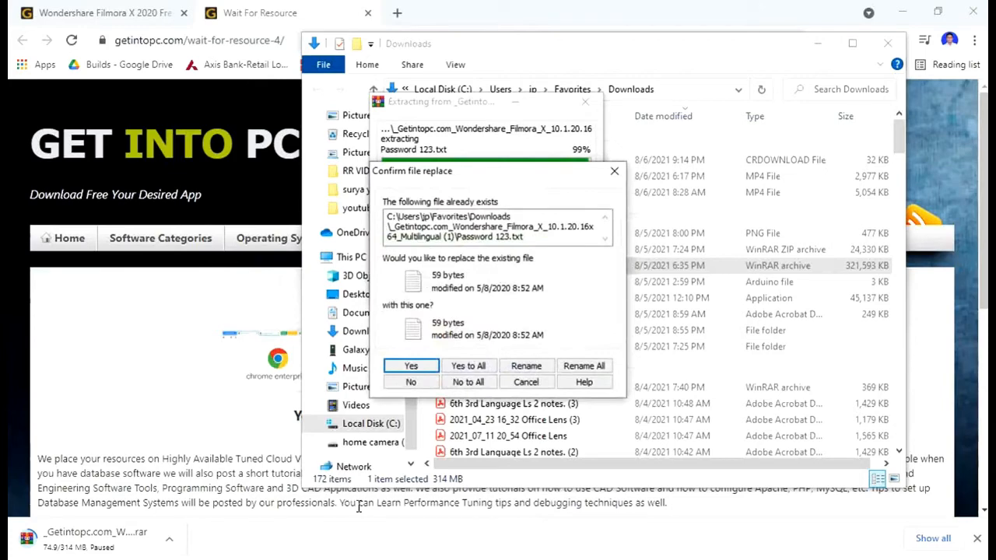
pyautogui.click(410, 366)
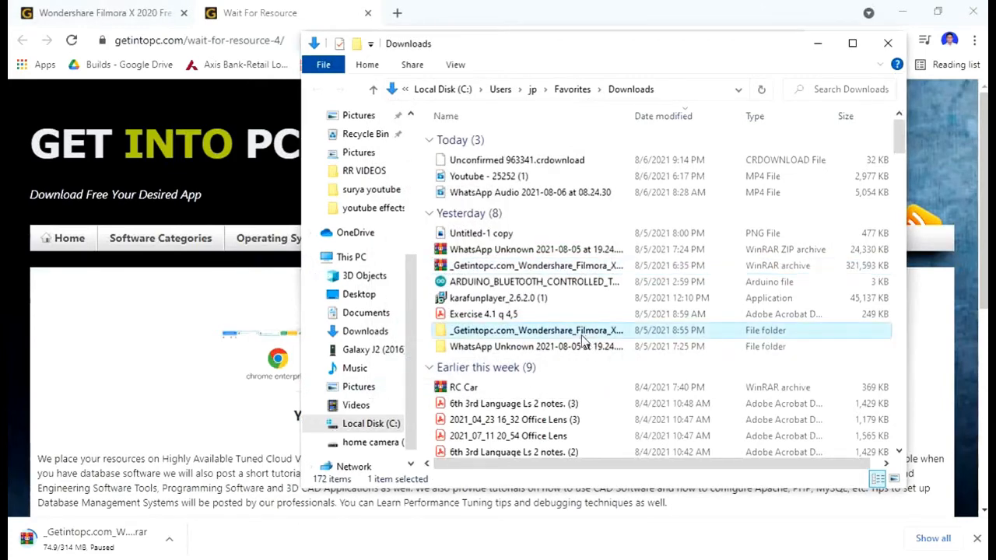
# Browse into the extracted folder, then Wondershare_Filmora_X, then its Crack folder
pyautogui.doubleClick(536, 330)
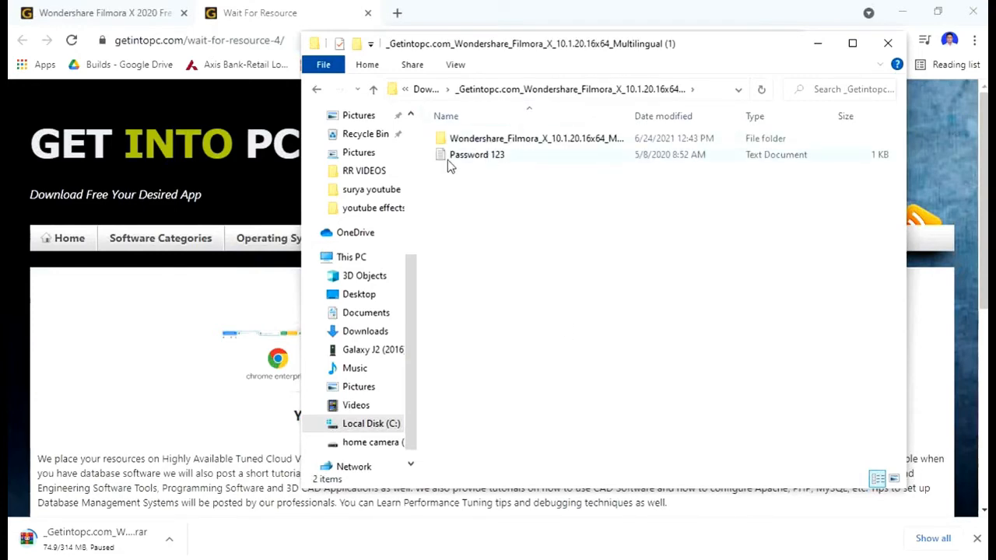
pyautogui.doubleClick(535, 138)
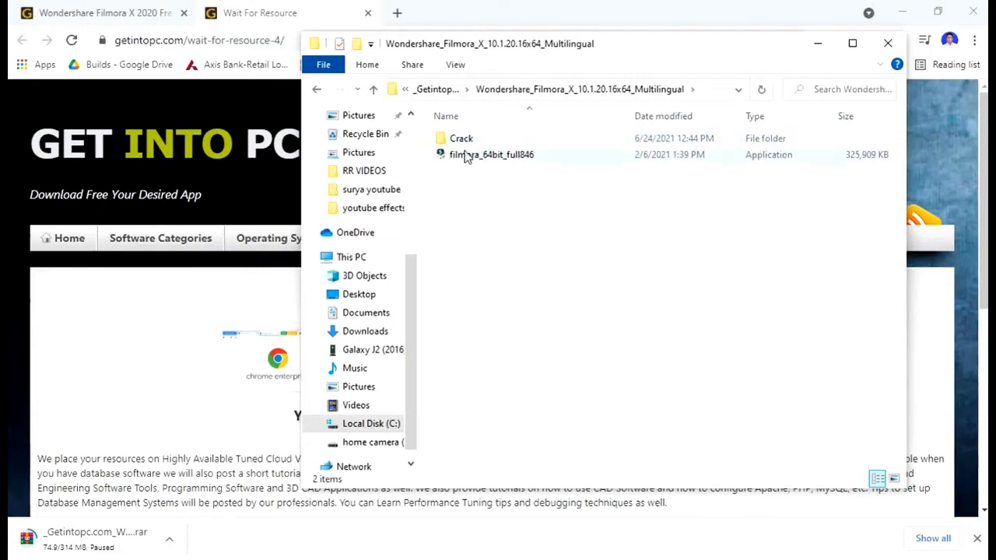
pyautogui.doubleClick(460, 138)
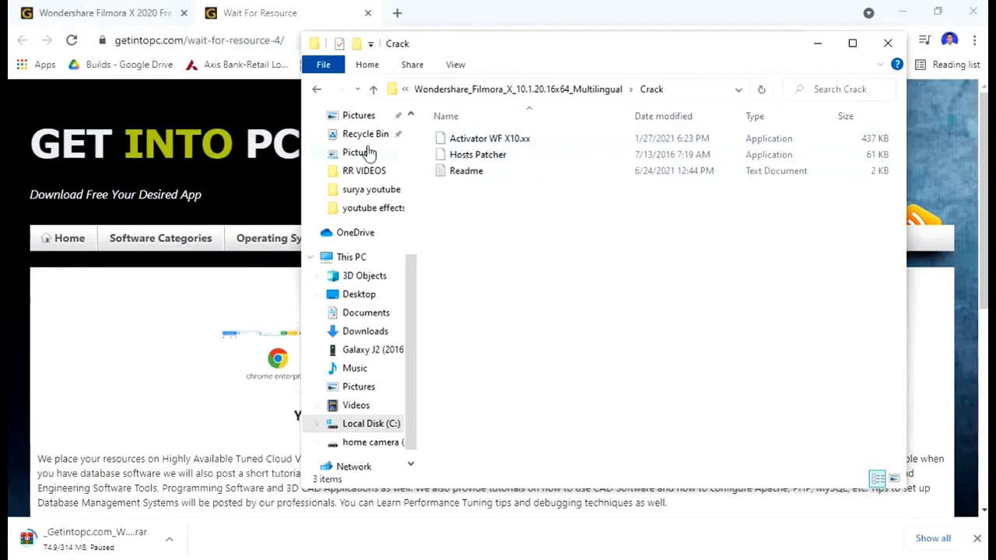
pyautogui.click(317, 88)
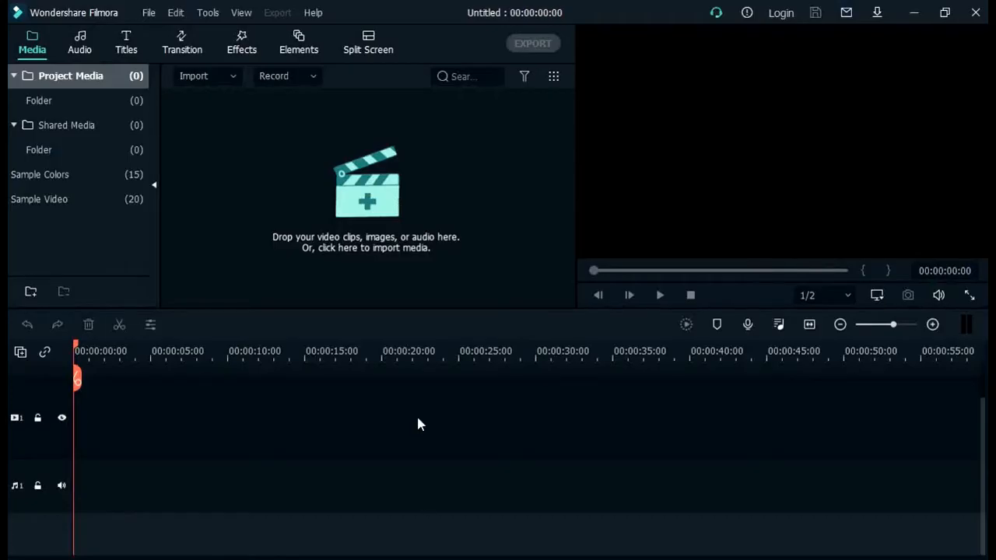
pyautogui.moveTo(22, 23)
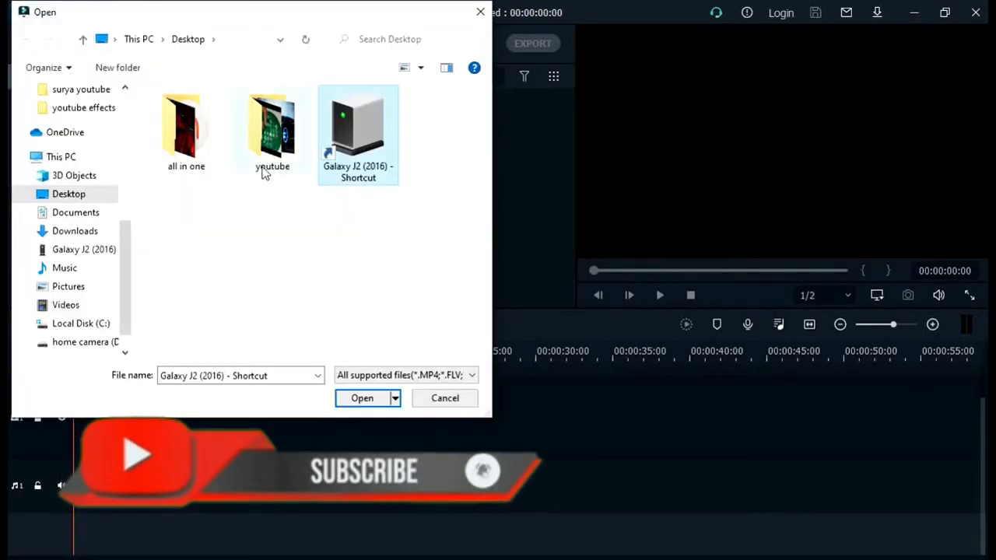
# Open the Desktop youtube folder and import the Untitled4 recording
pyautogui.doubleClick(273, 129)
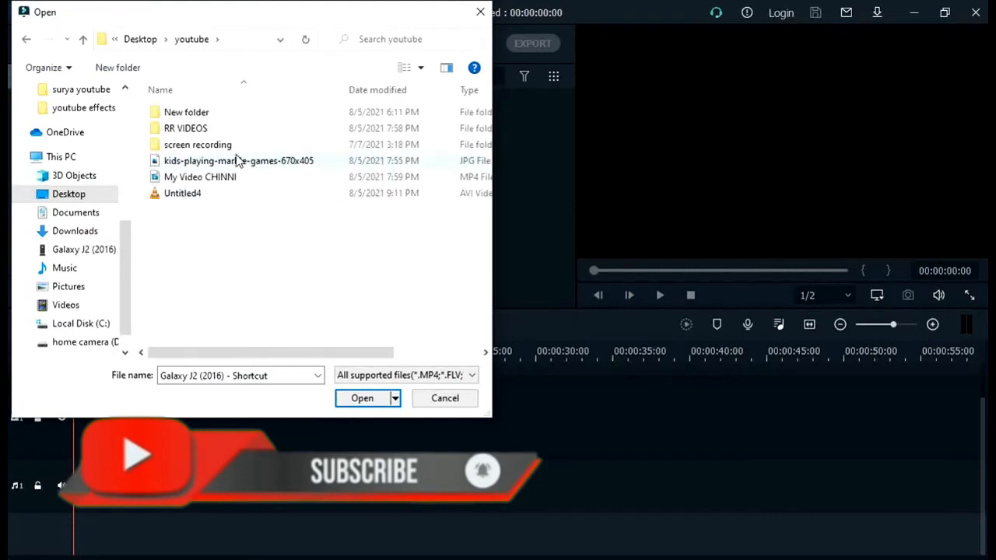
pyautogui.click(444, 398)
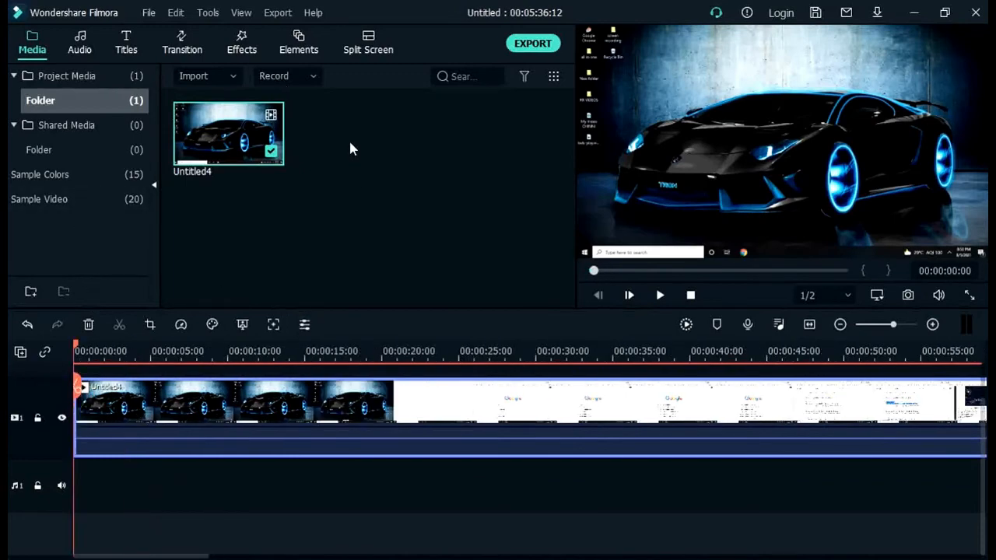
pyautogui.moveTo(214, 113)
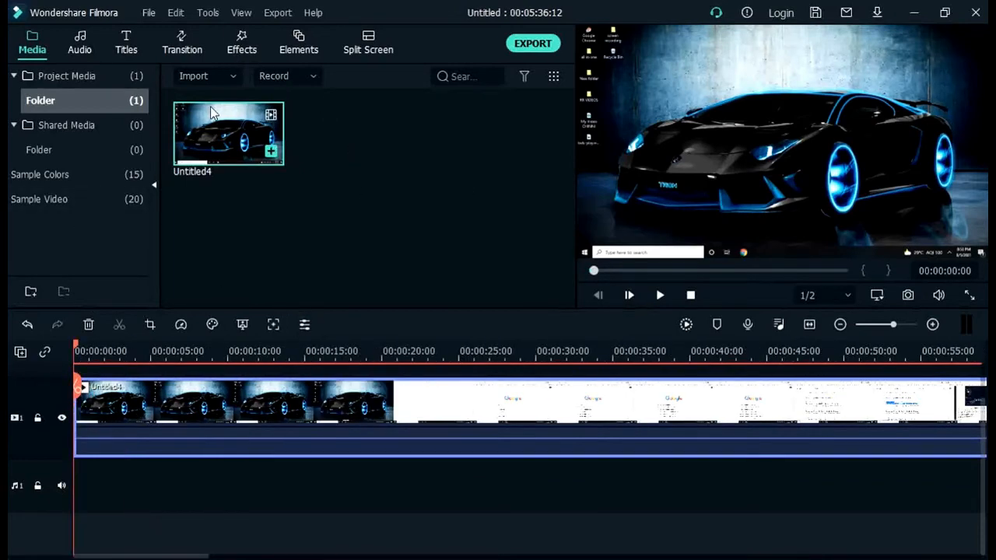
# Show the Included transitions and scroll down to the Plain Shape set
pyautogui.click(181, 43)
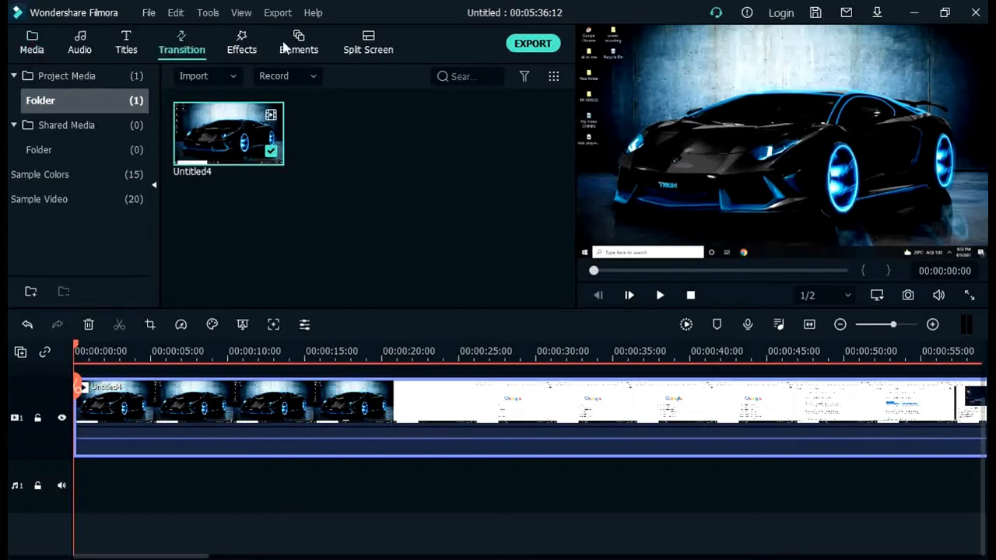
pyautogui.moveTo(181, 43)
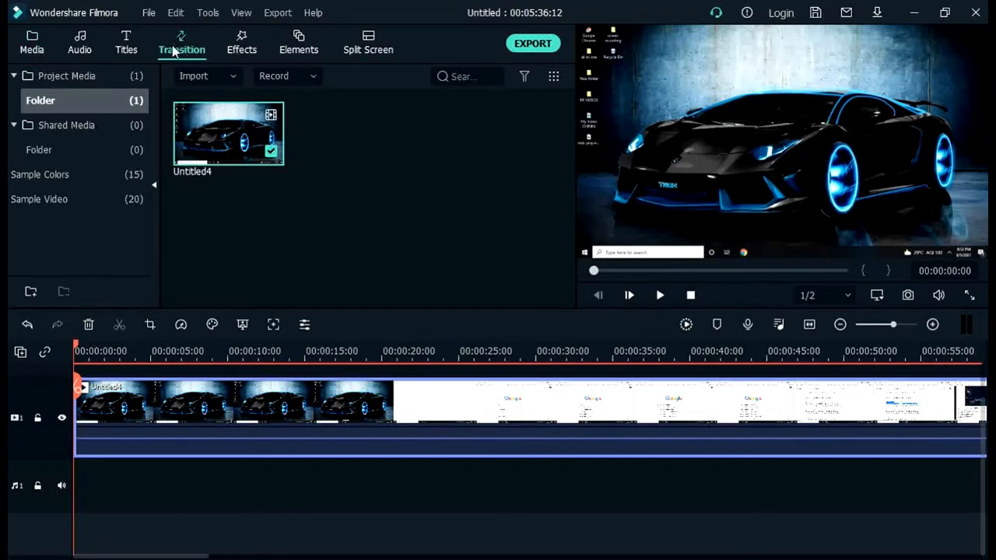
pyautogui.click(181, 43)
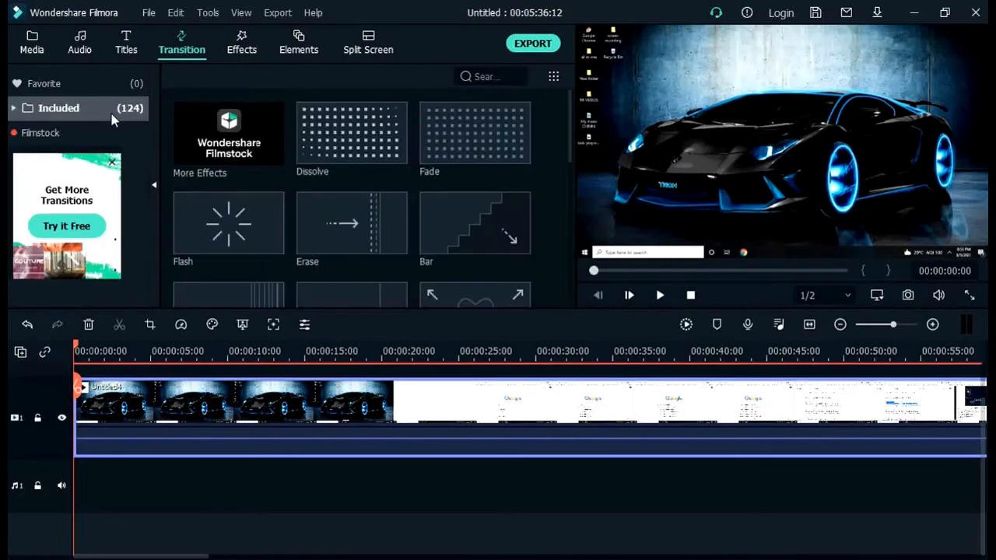
pyautogui.scroll(-3)
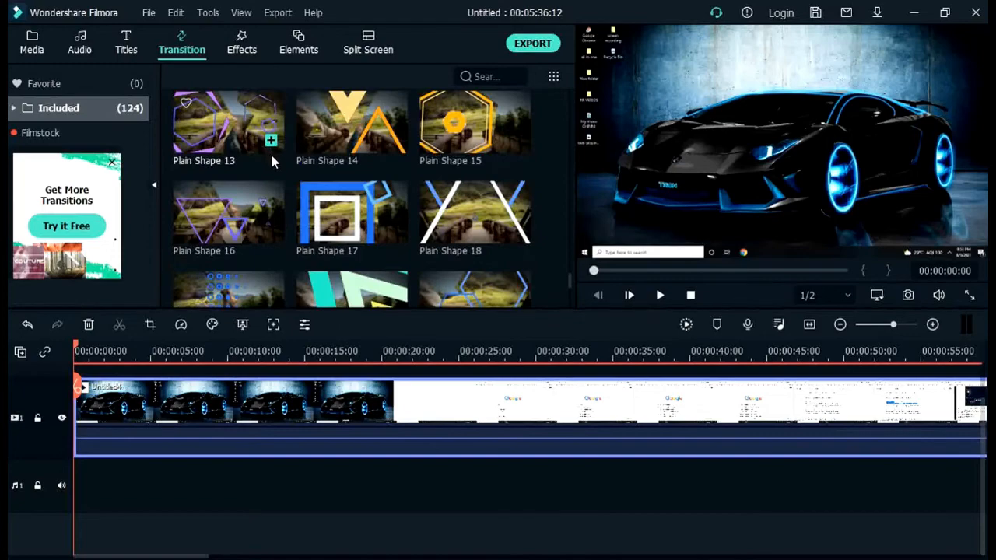
pyautogui.scroll(-3)
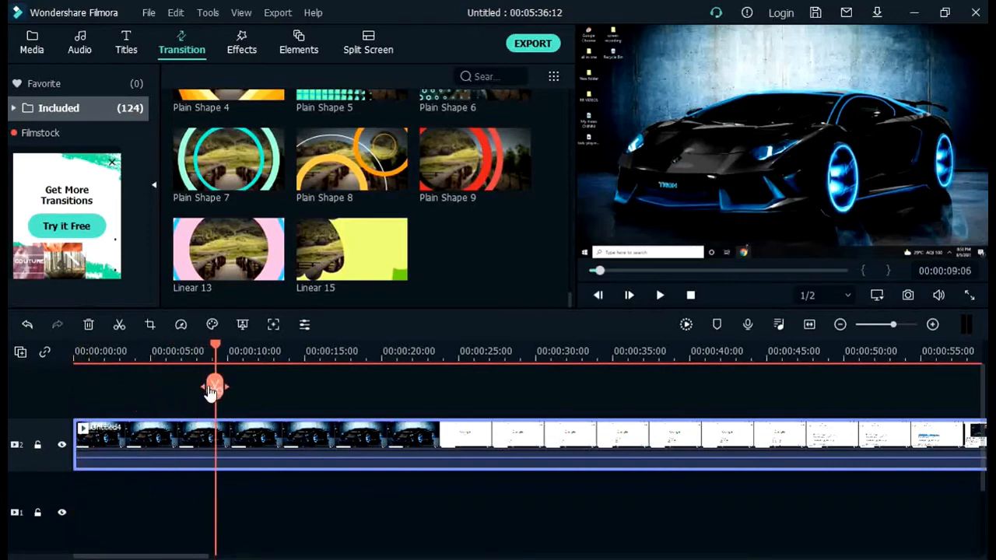
# Split the clip near ten seconds, preview Plain Shape 7 at the cut, and close the Symantec dialog
pyautogui.moveTo(215, 387); pyautogui.dragTo(229, 387)
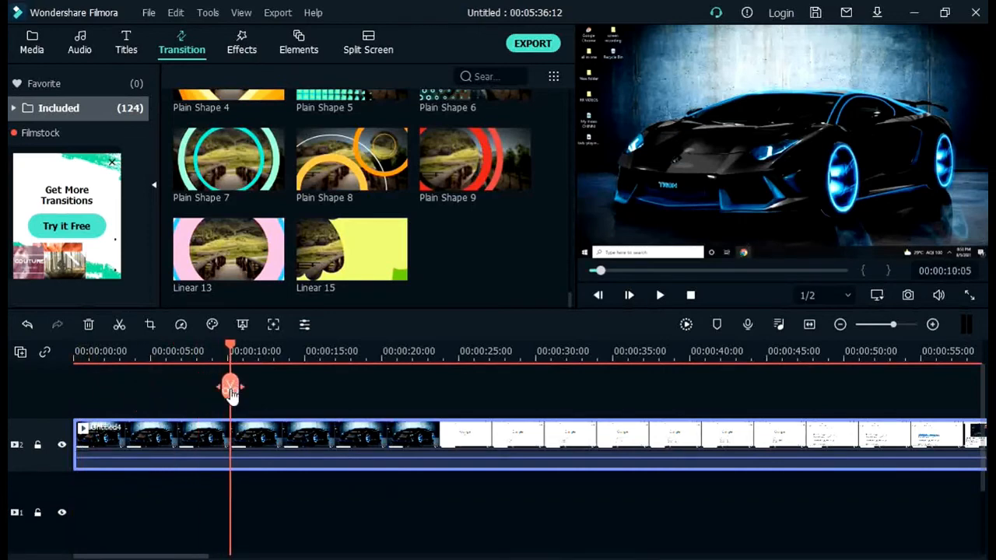
pyautogui.moveTo(231, 392)
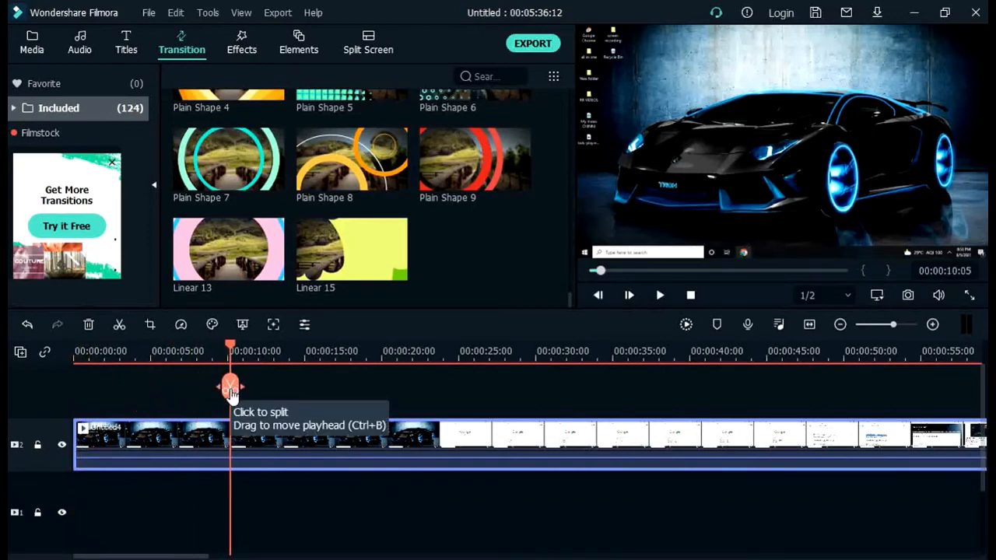
pyautogui.click(230, 387)
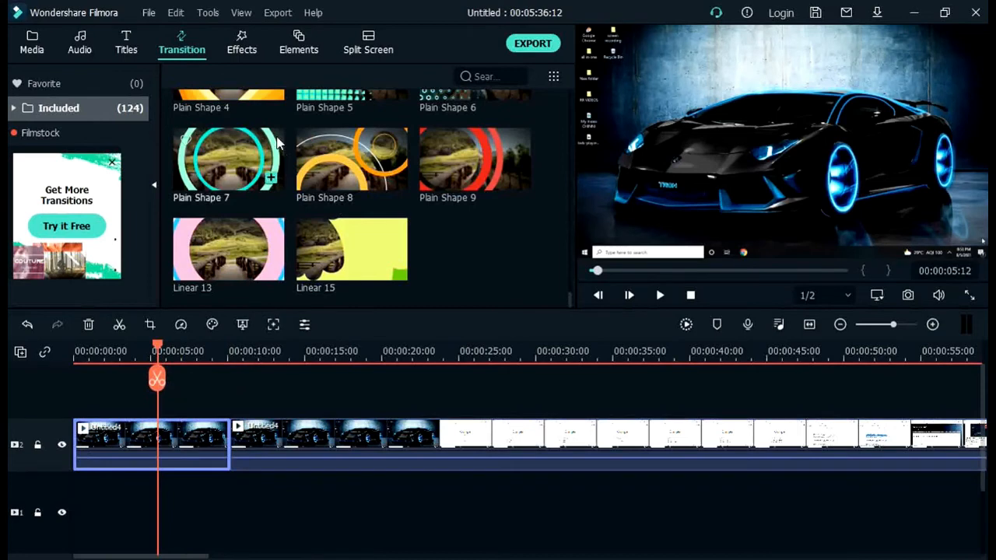
pyautogui.moveTo(233, 80)
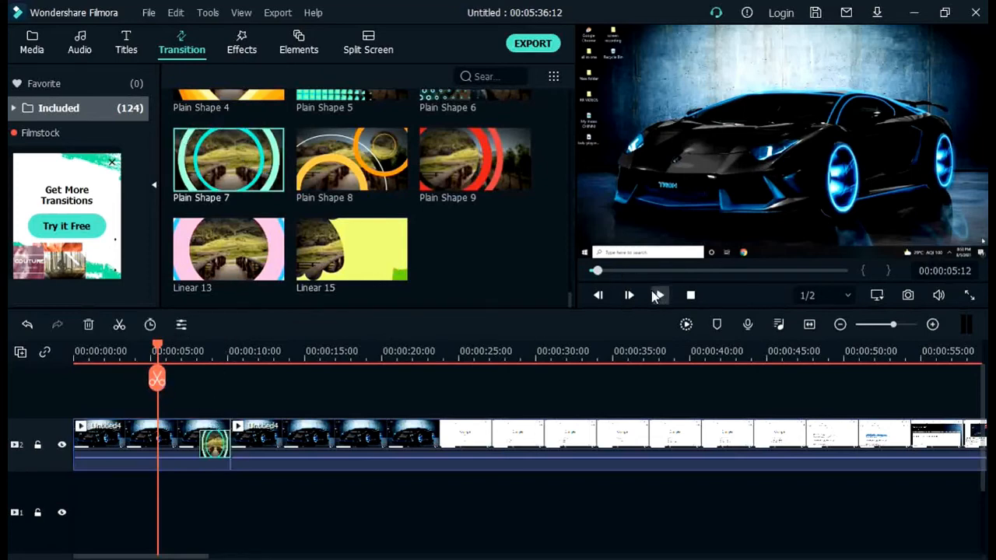
pyautogui.click(628, 295)
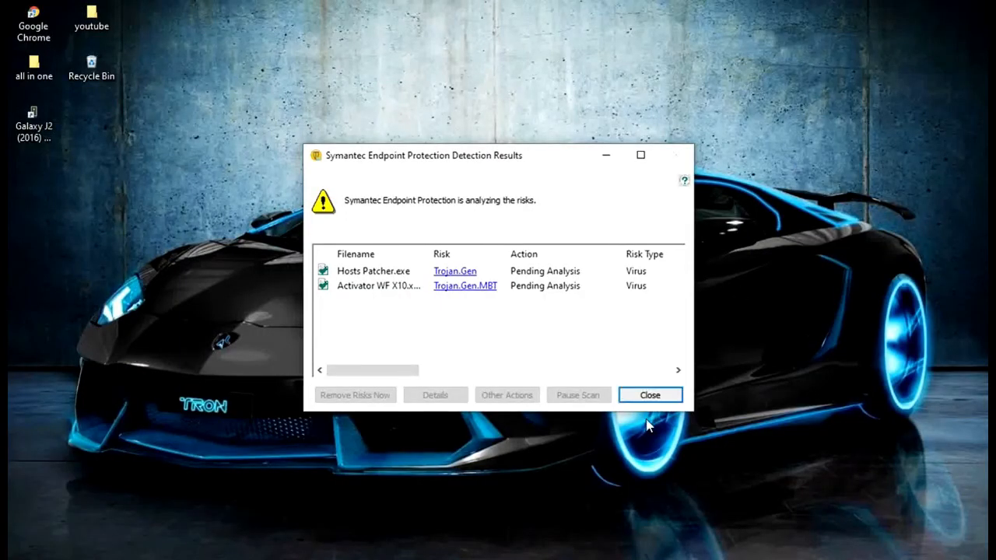
pyautogui.click(649, 394)
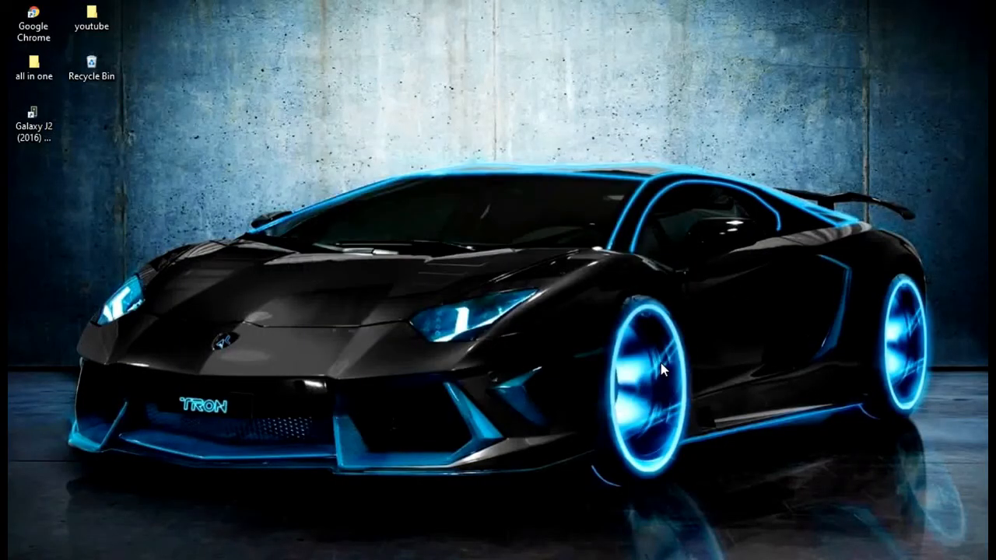